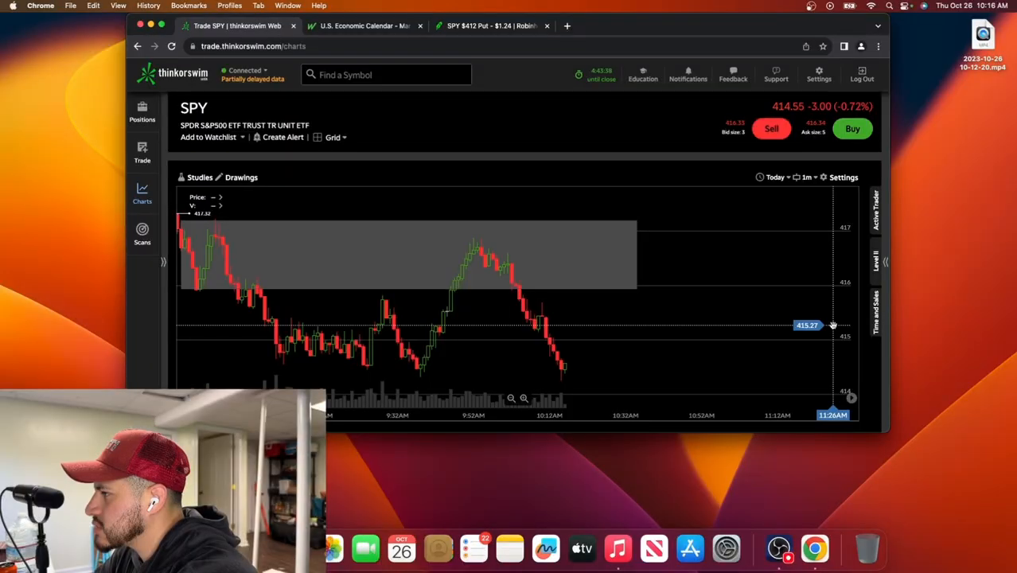
pyautogui.moveTo(621, 371)
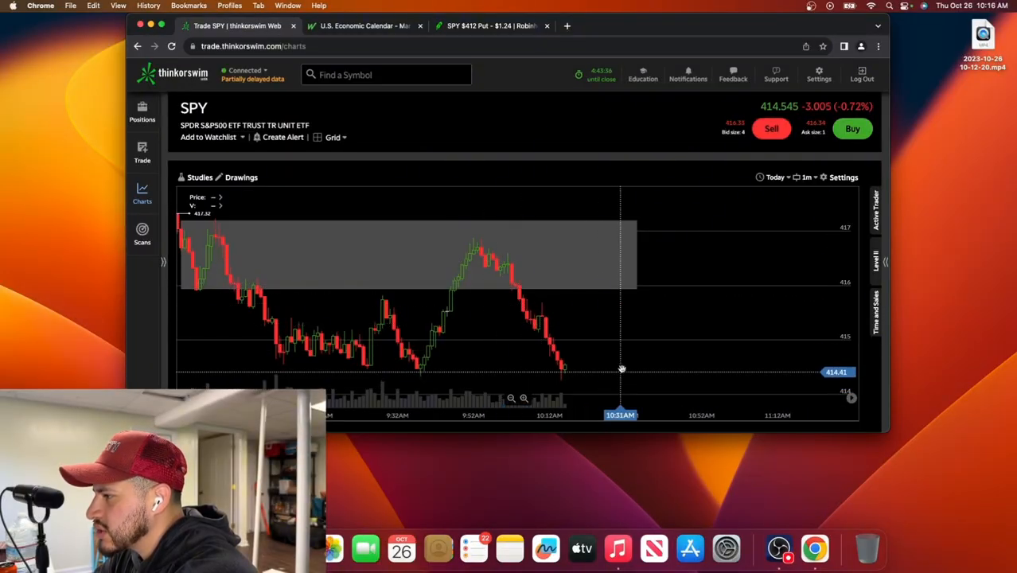
pyautogui.moveTo(724, 143)
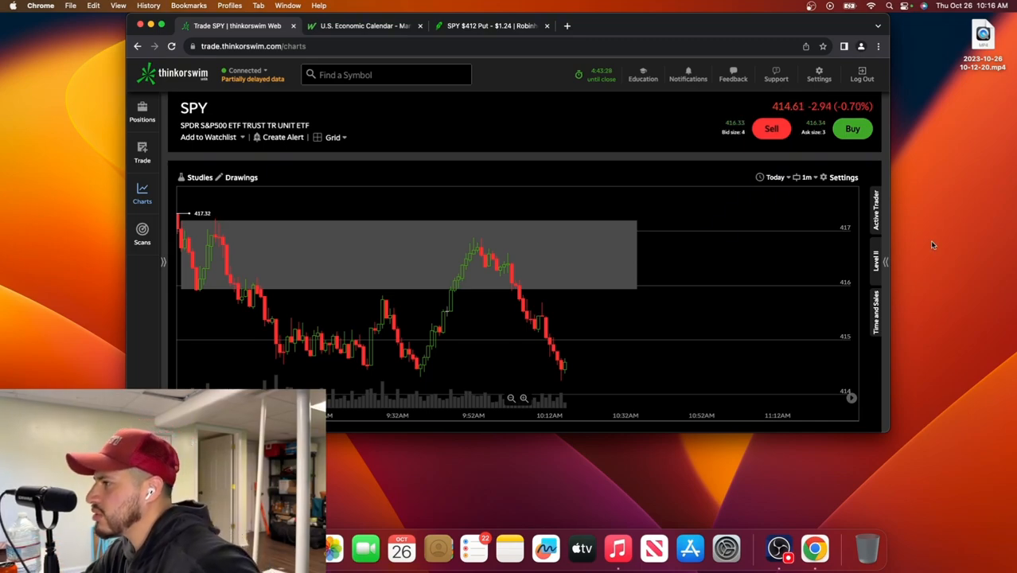
pyautogui.moveTo(665, 255)
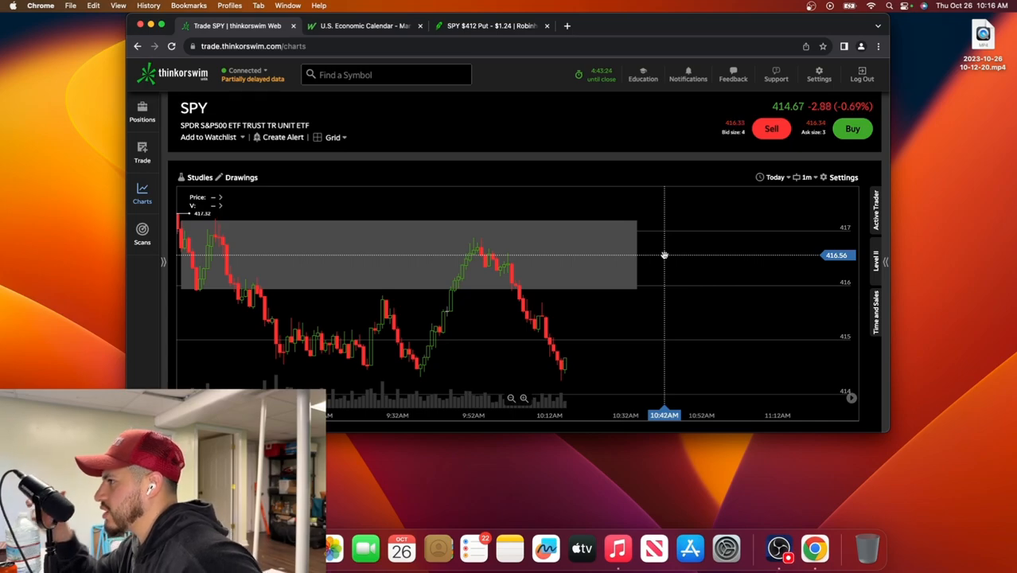
pyautogui.moveTo(470, 32)
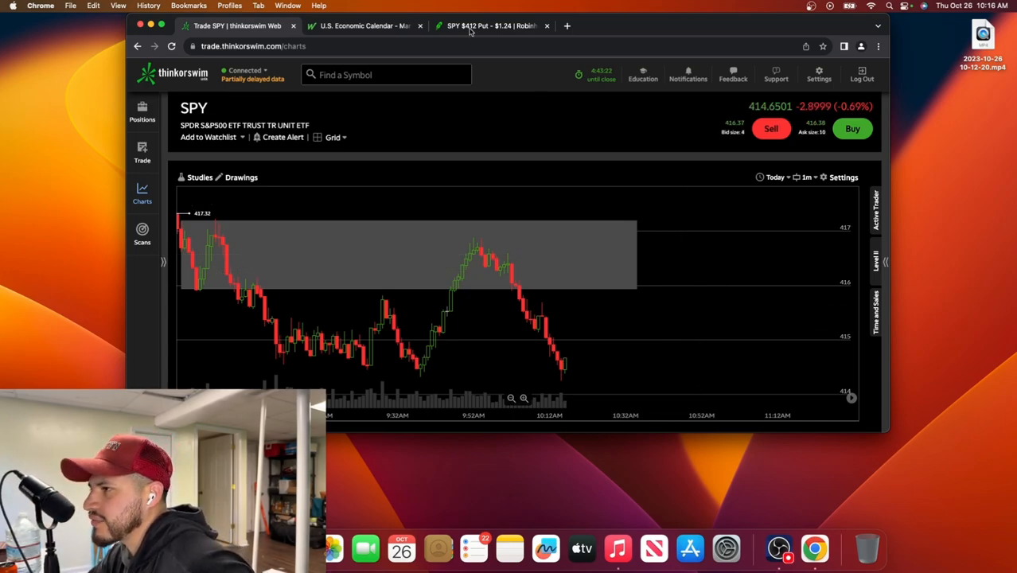
pyautogui.click(492, 26)
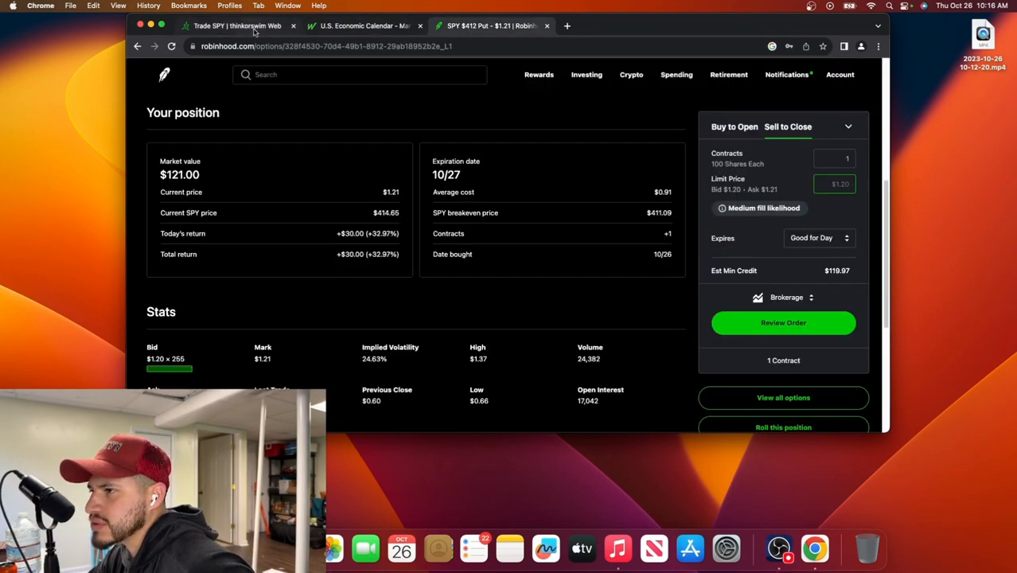
pyautogui.click(237, 25)
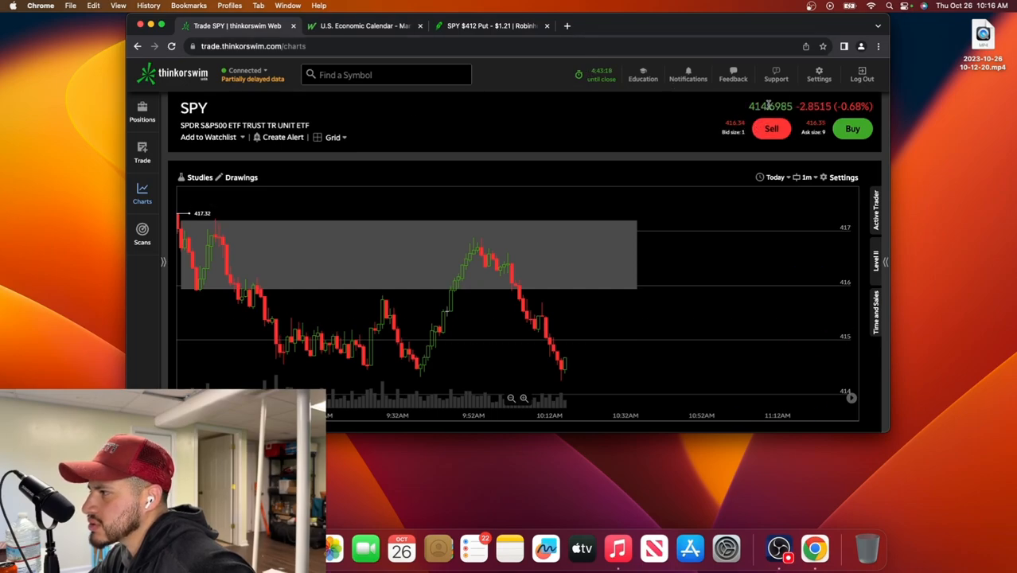